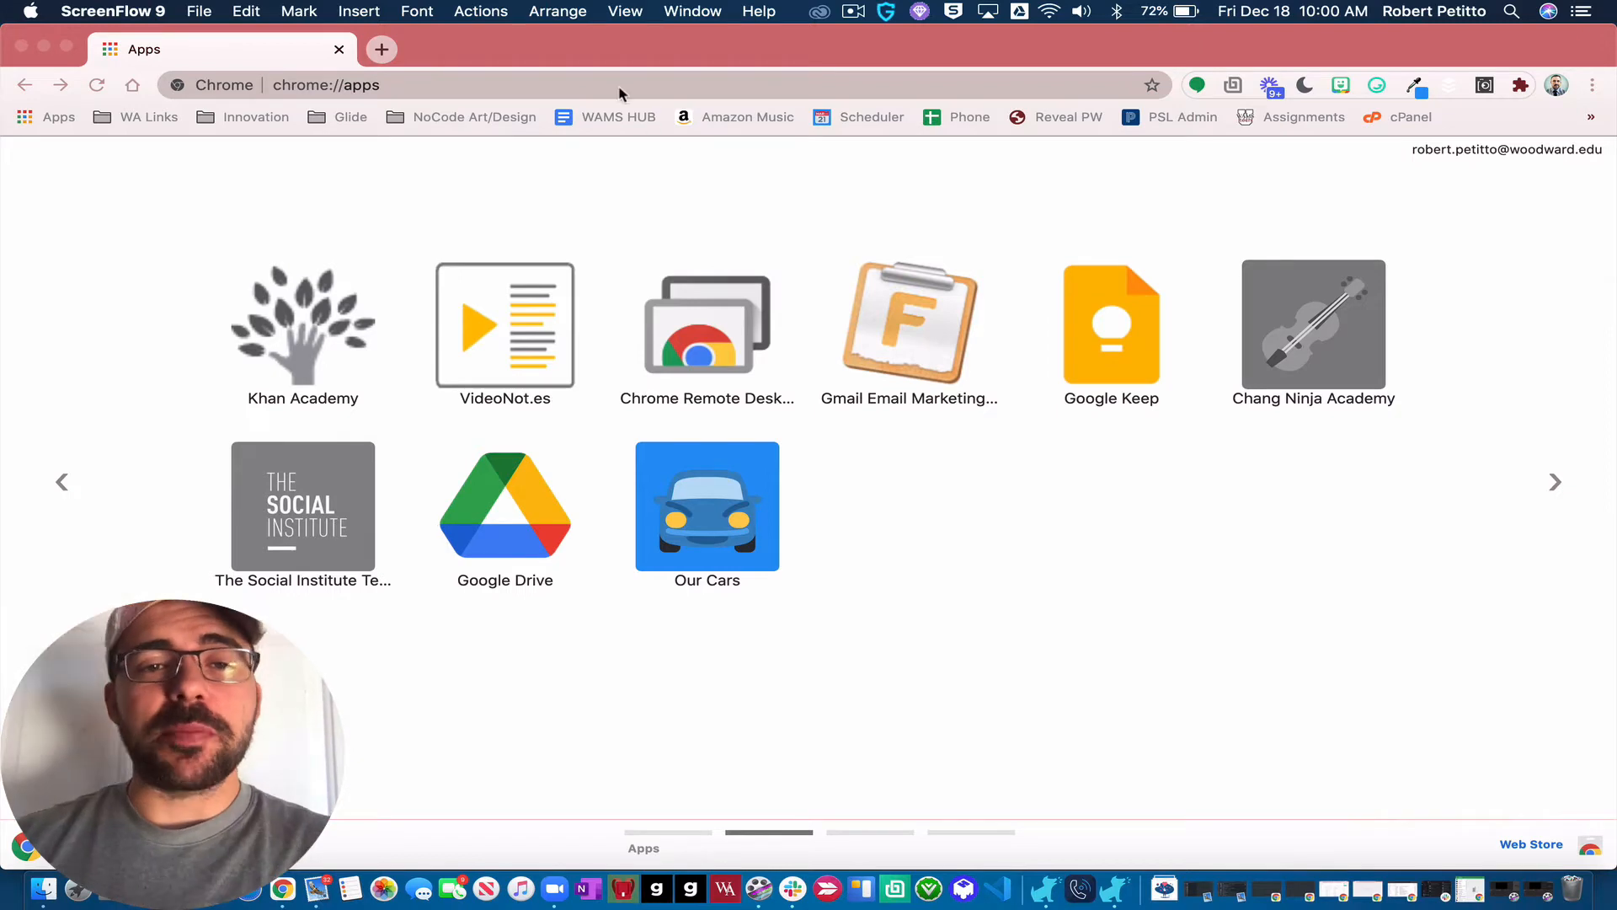
Step: Navigate from chrome://apps to mywams.glideapp.io, landing on the All Students list
{"action": "left_click", "coordinate": [617, 85]}
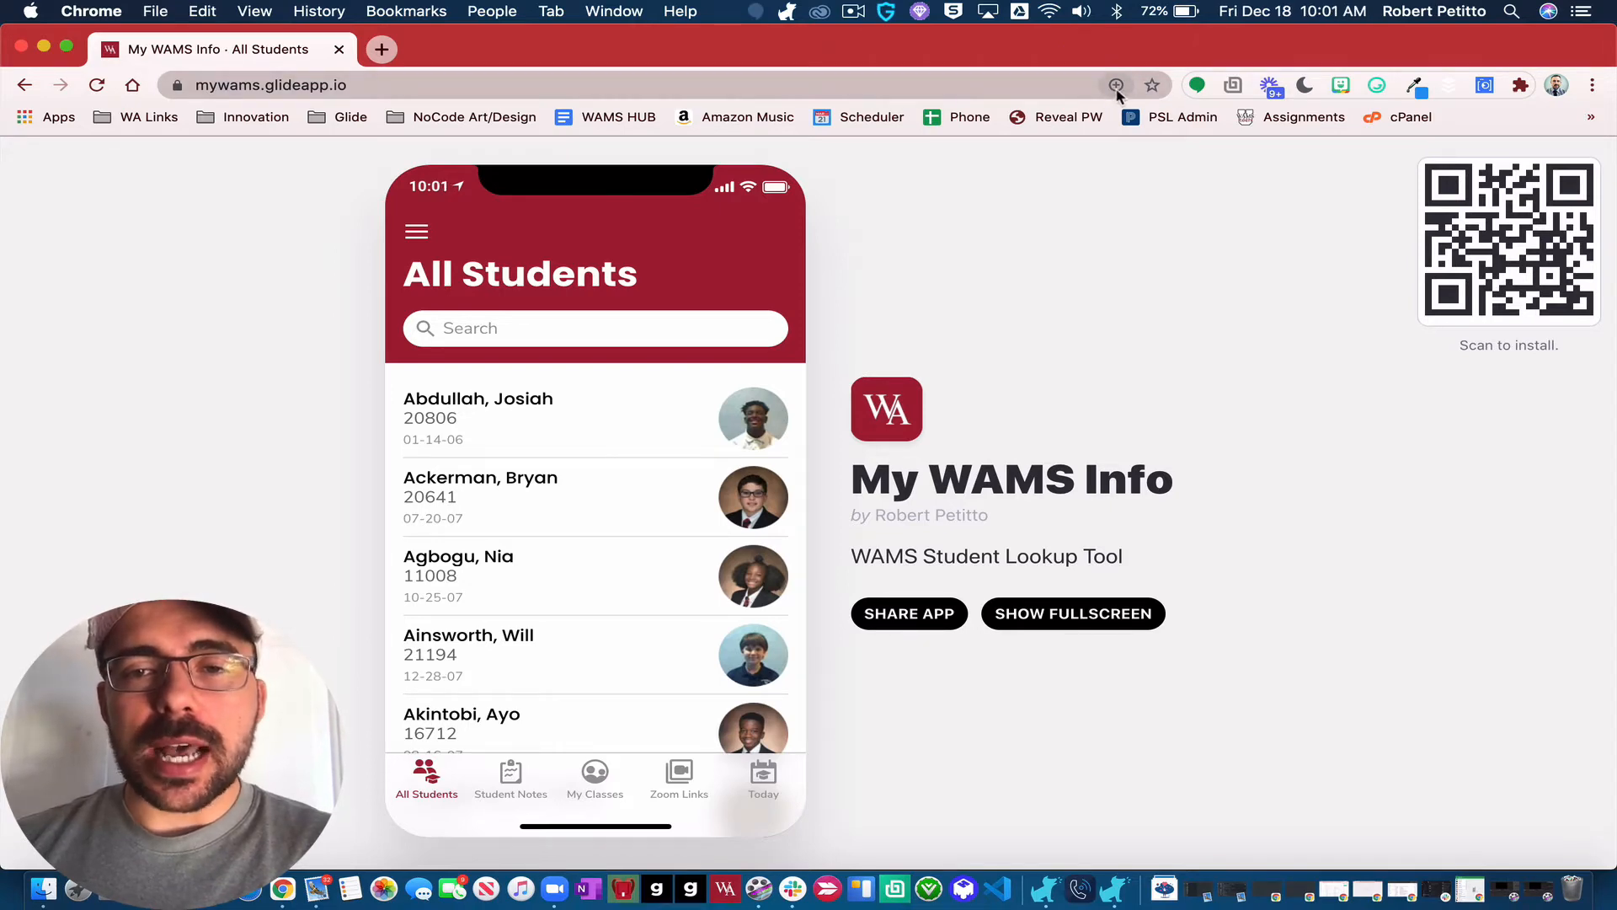
{"action": "mouse_move", "coordinate": [1117, 84]}
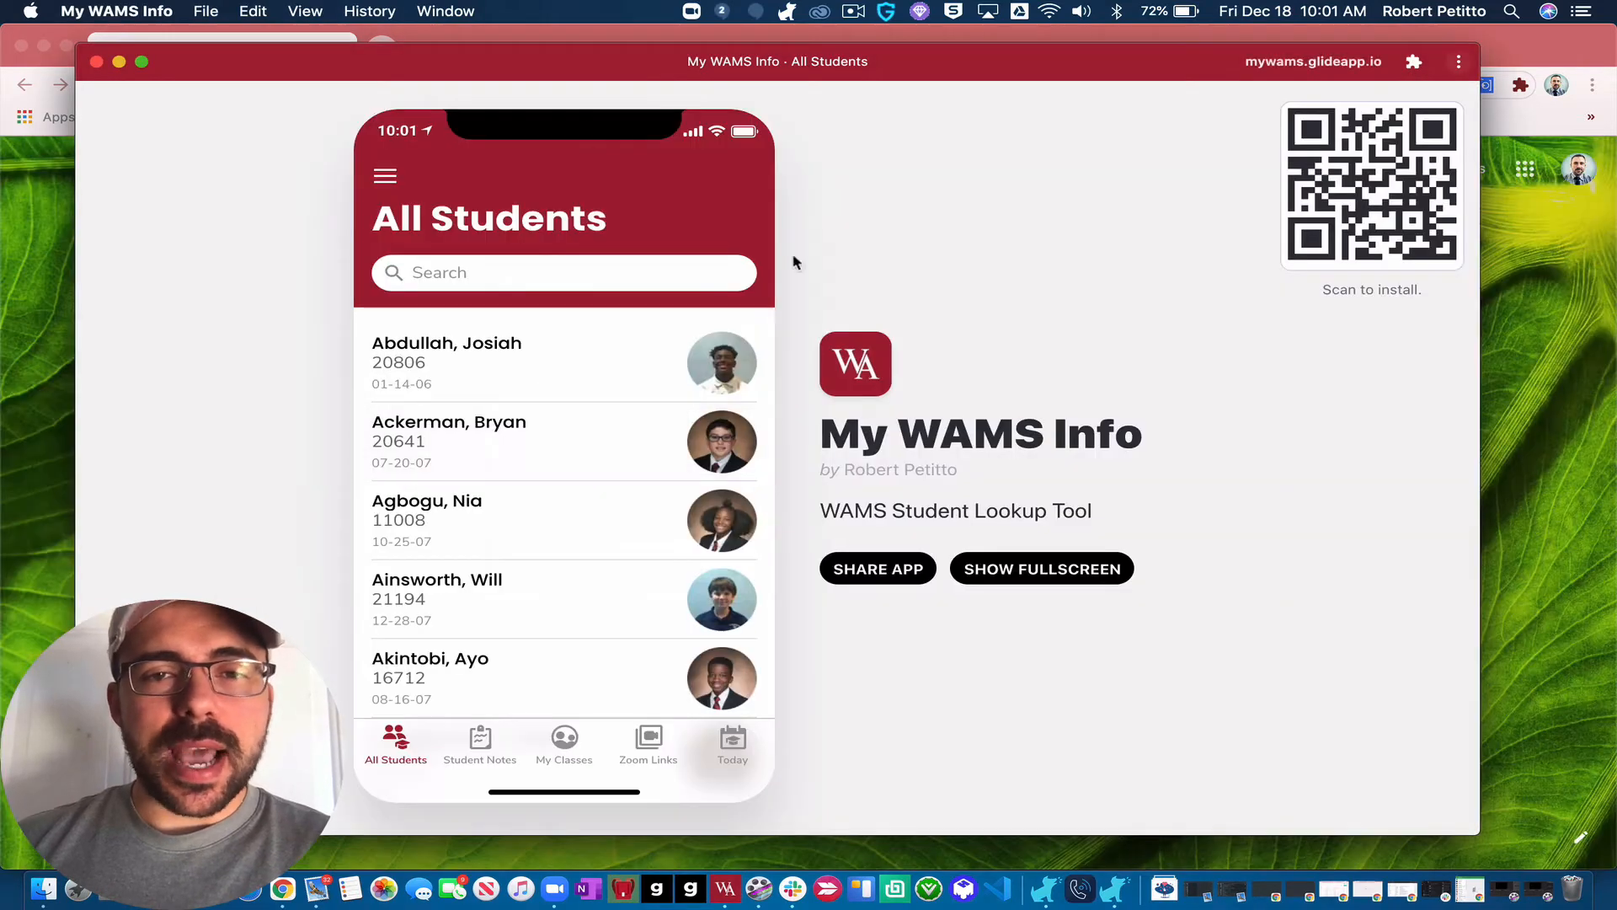
{"action": "mouse_move", "coordinate": [709, 317]}
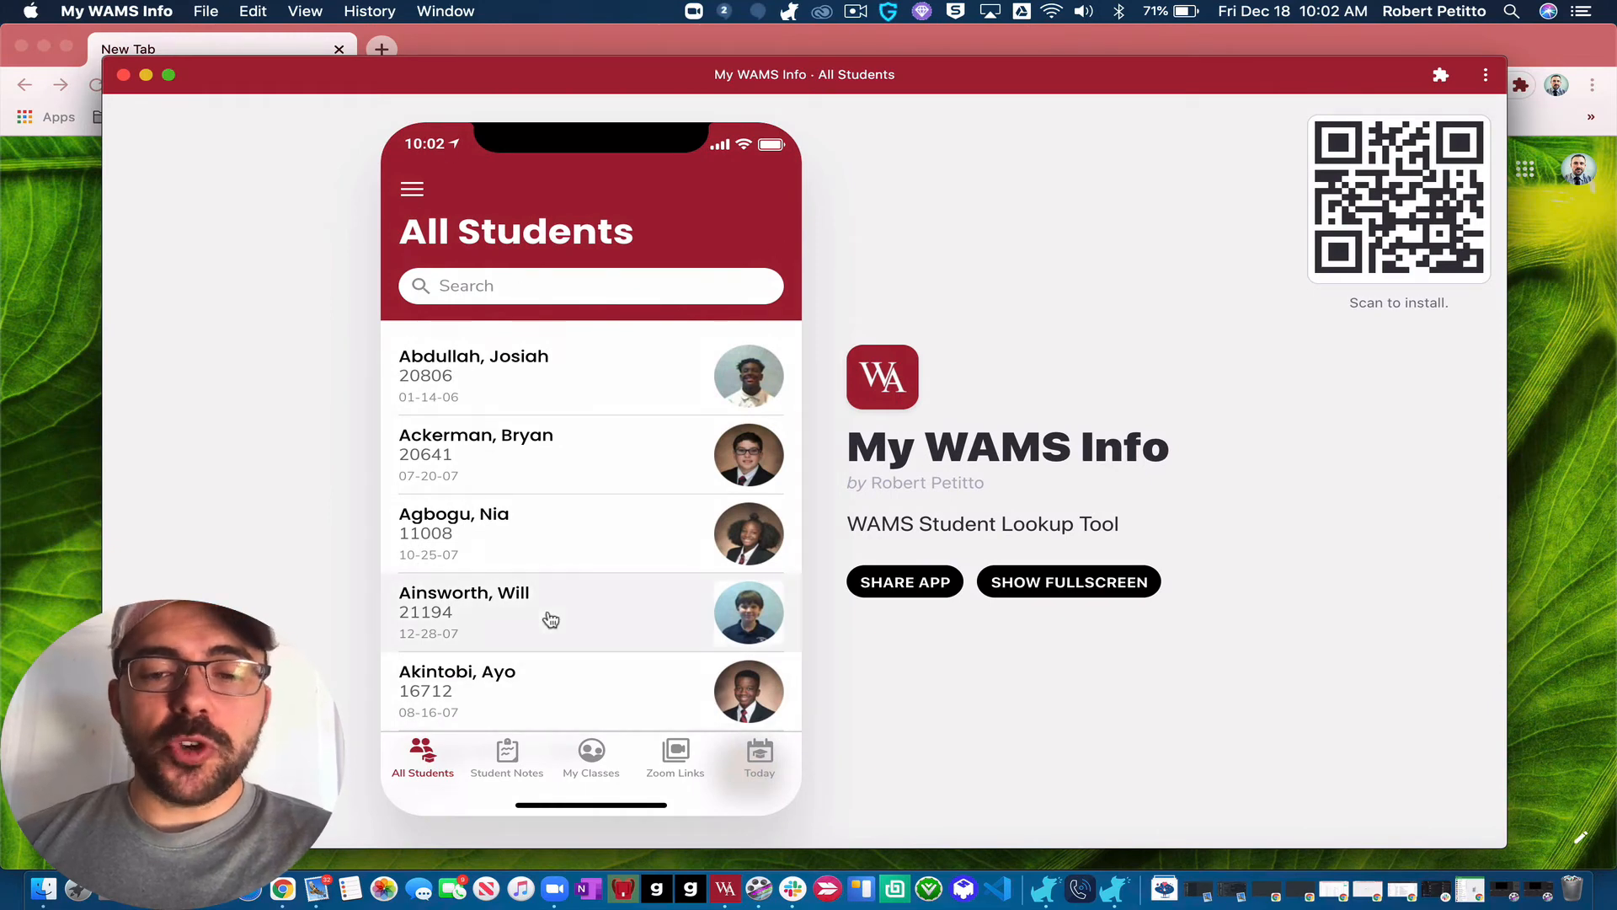
{"action": "left_click", "coordinate": [473, 376]}
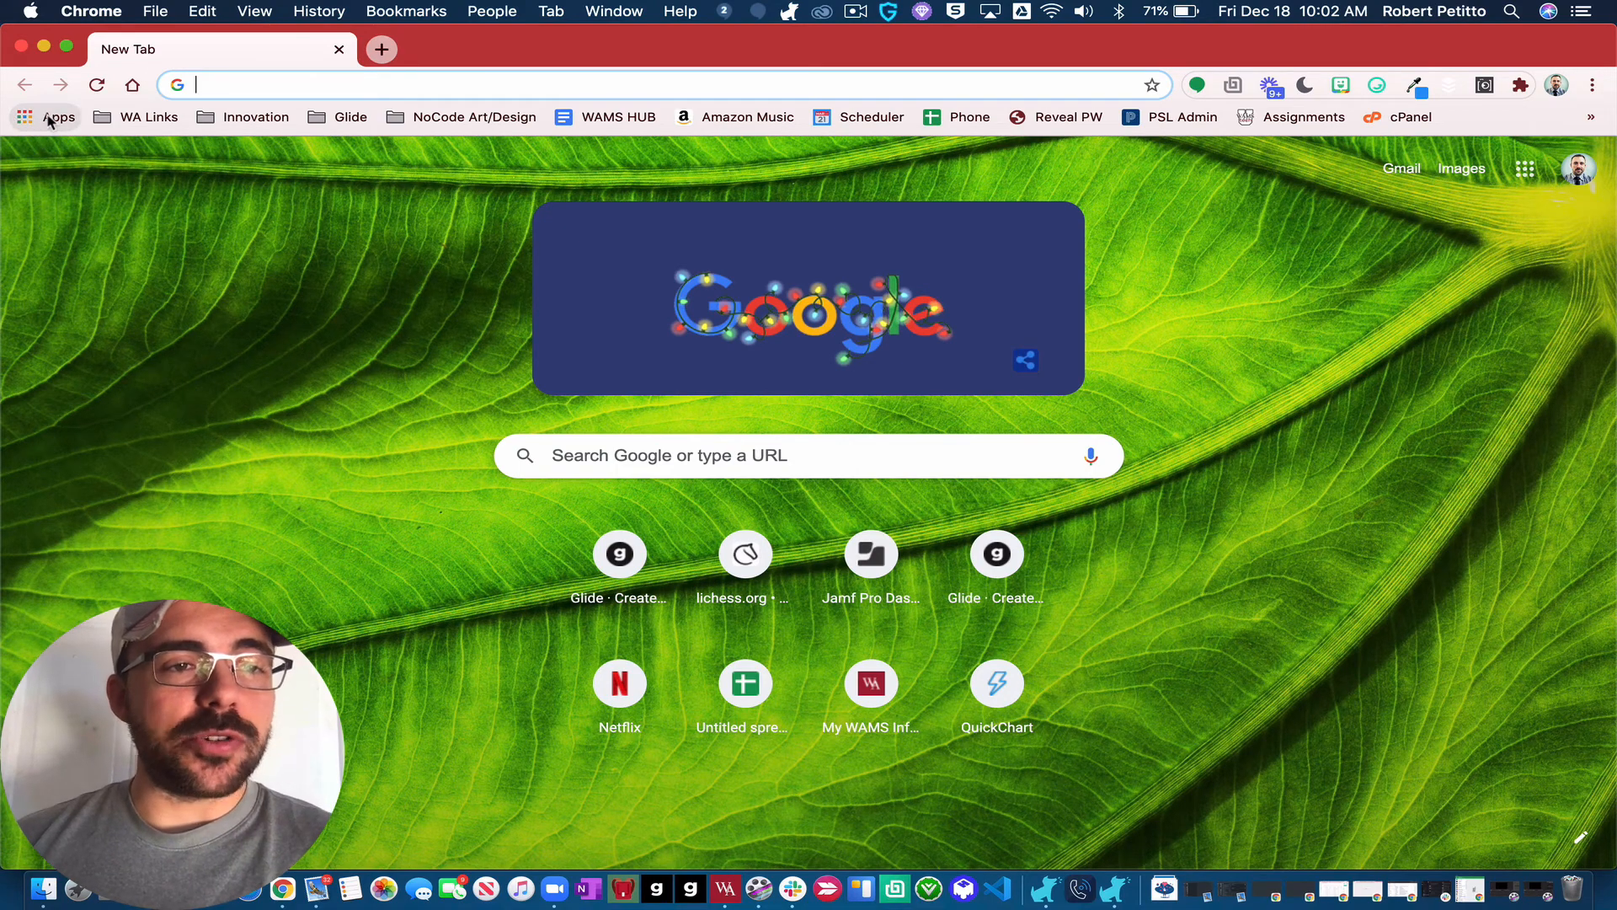
{"action": "mouse_move", "coordinate": [266, 108]}
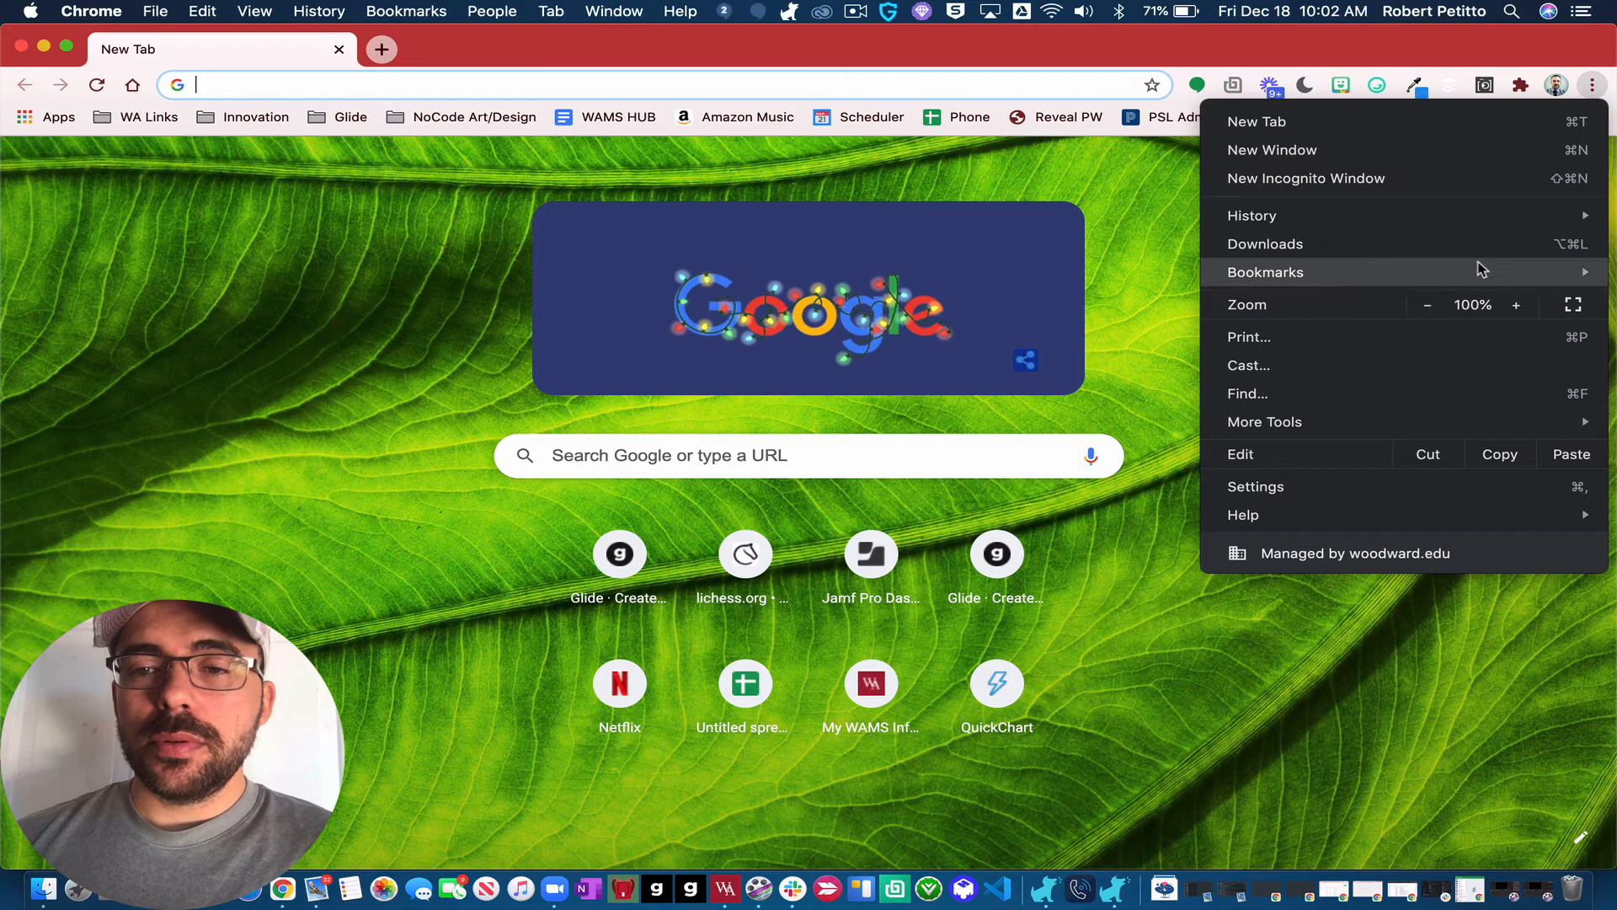
{"action": "left_click", "coordinate": [1265, 271]}
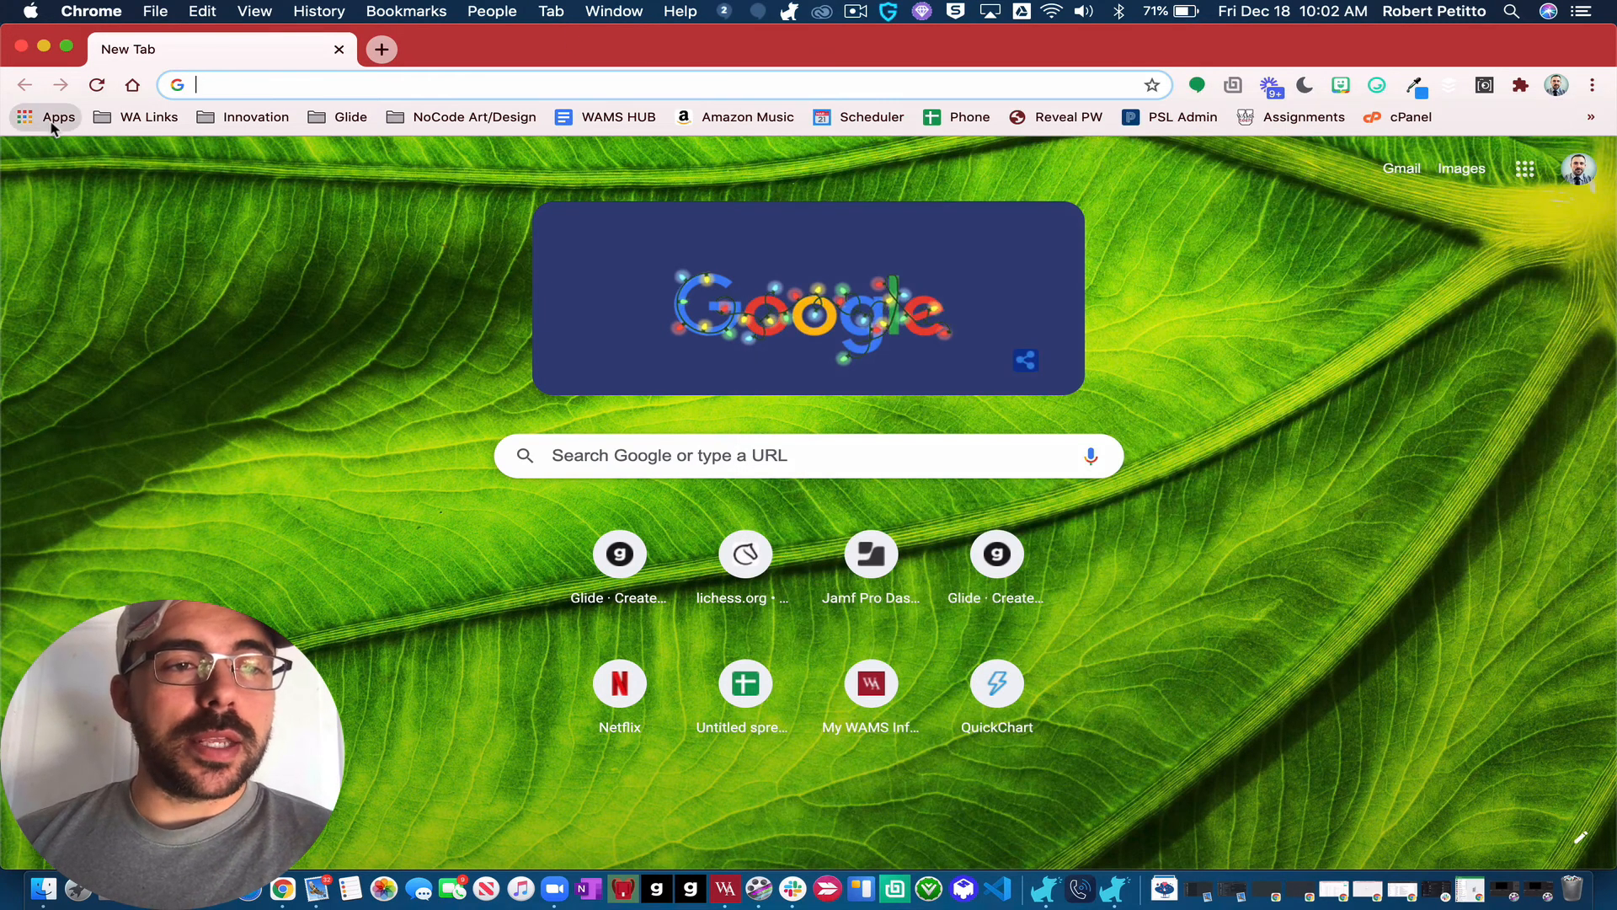
Step: Show chrome://apps and bring up My WAMS Info's context menu with Remove from Chrome
{"action": "left_click", "coordinate": [58, 116]}
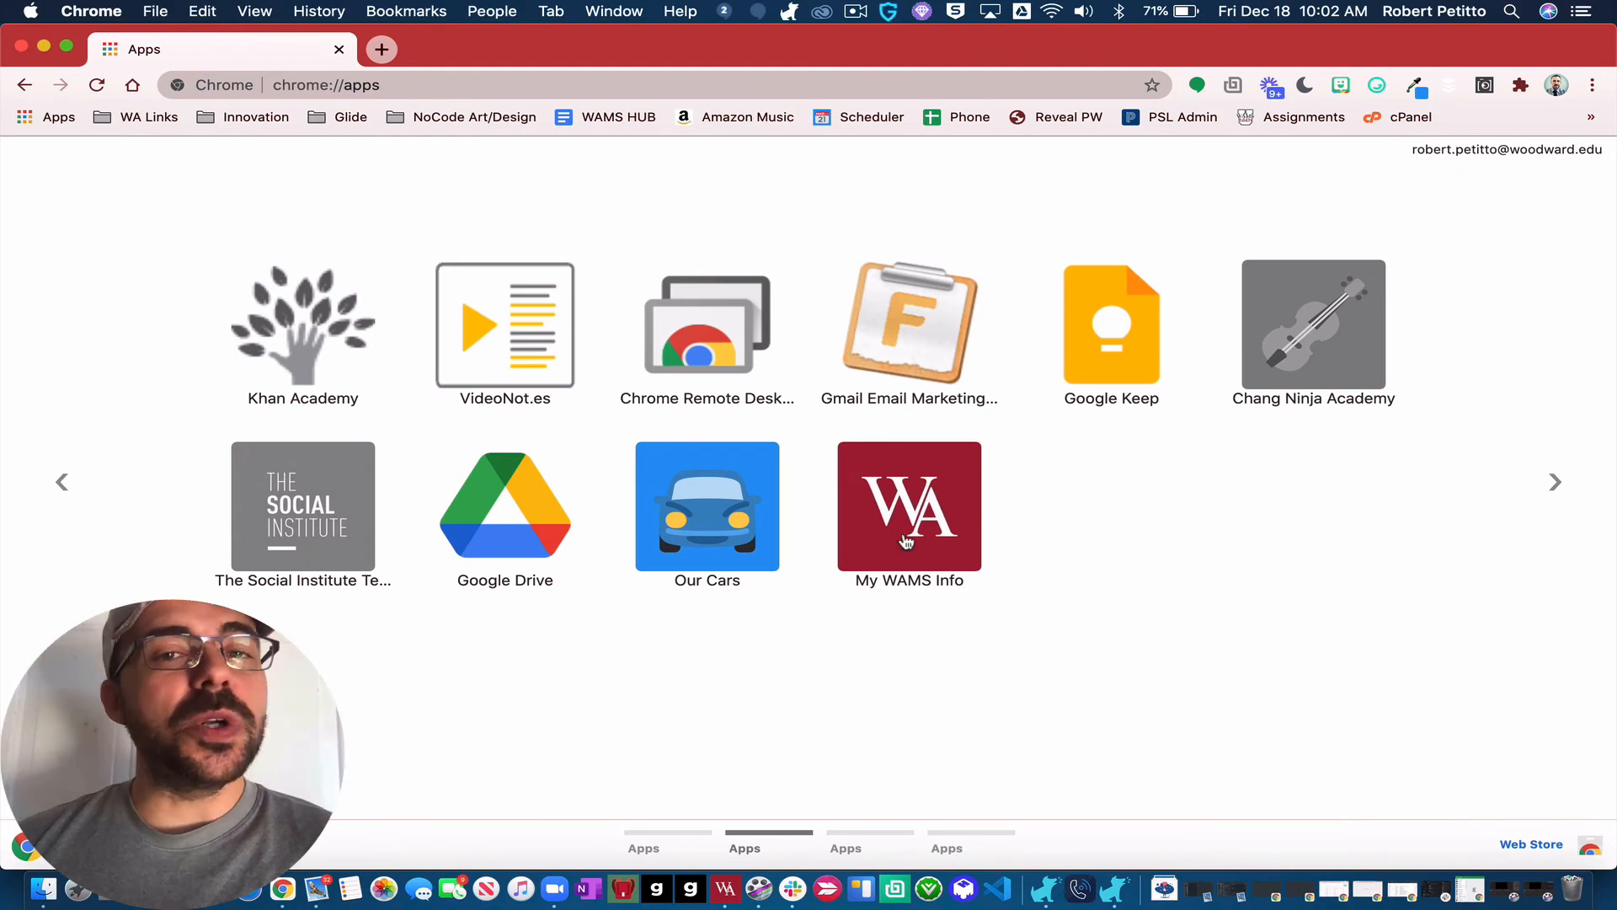
{"action": "mouse_move", "coordinate": [907, 512]}
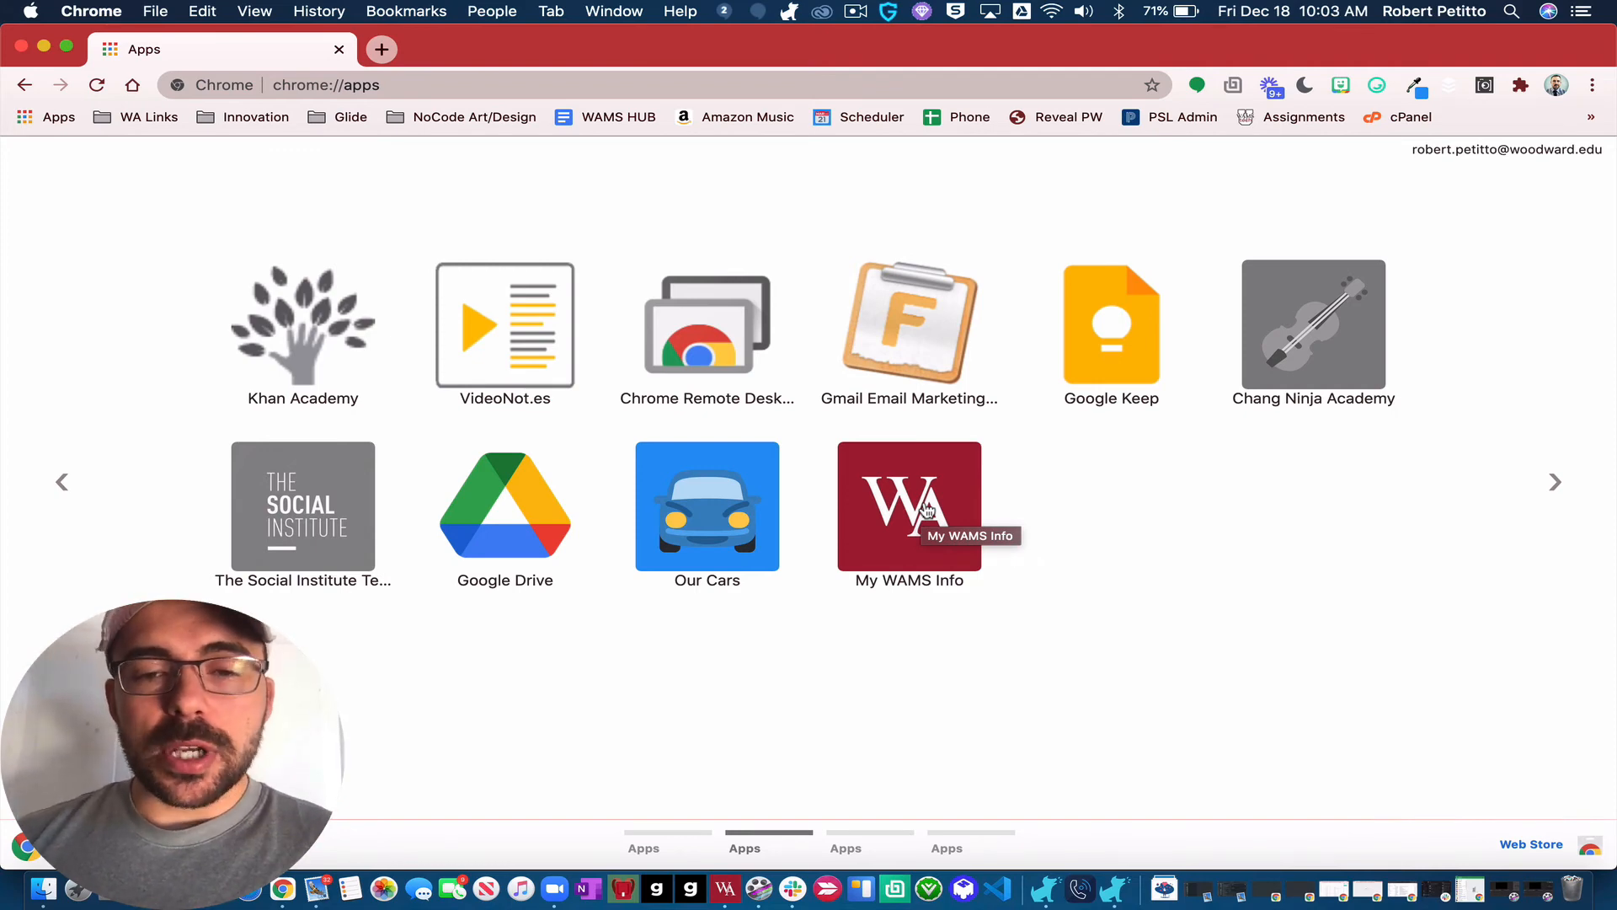
{"action": "right_click", "coordinate": [908, 507]}
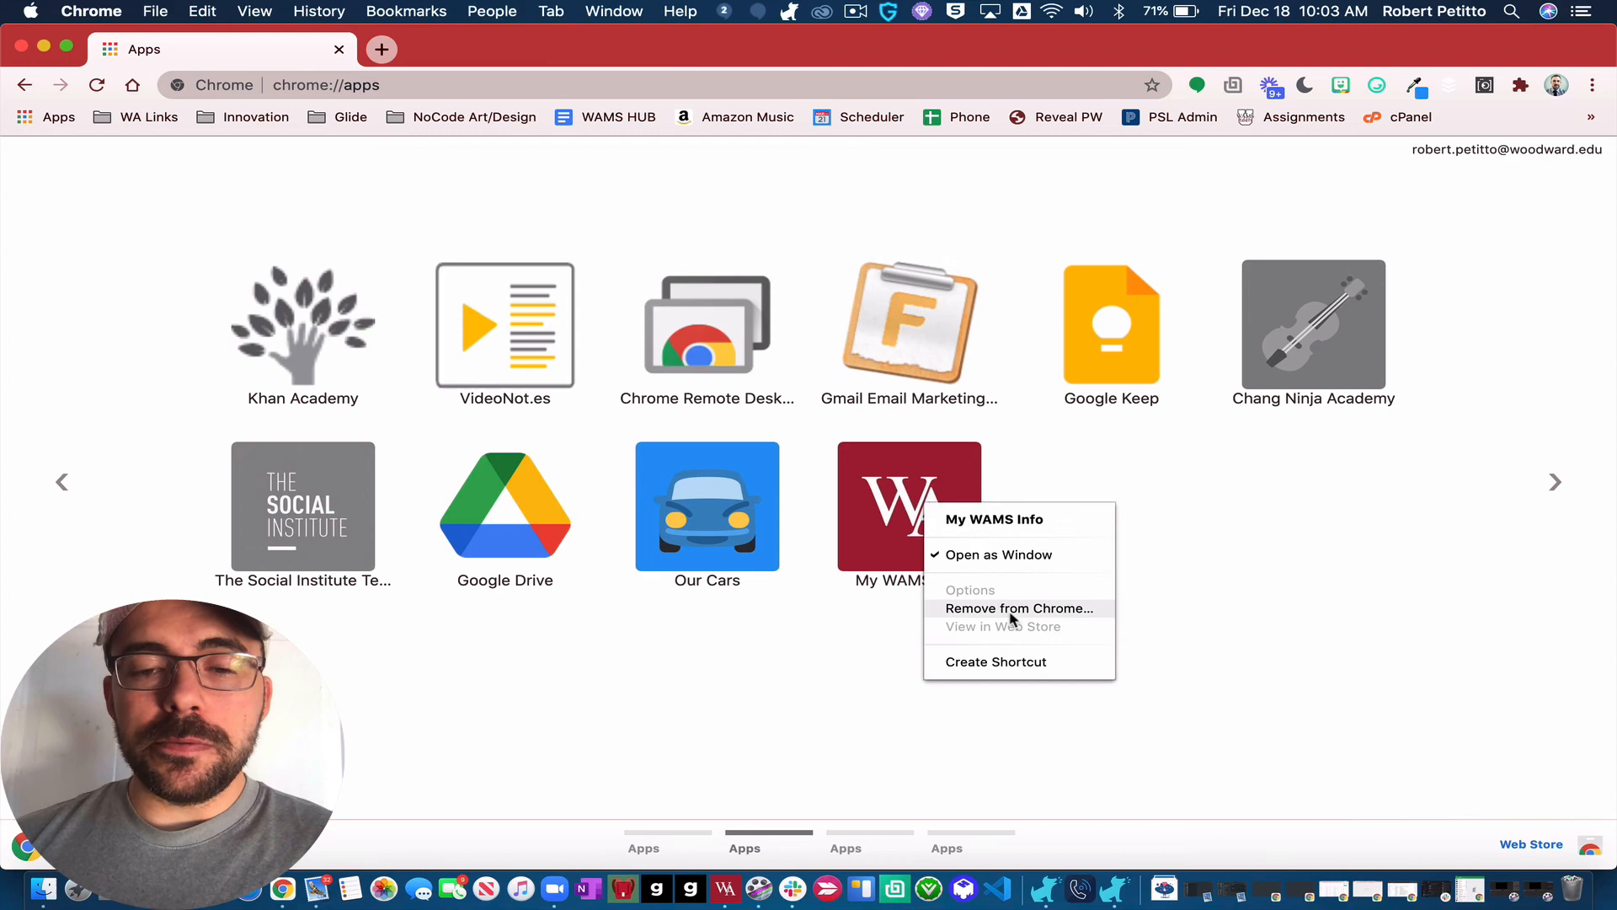